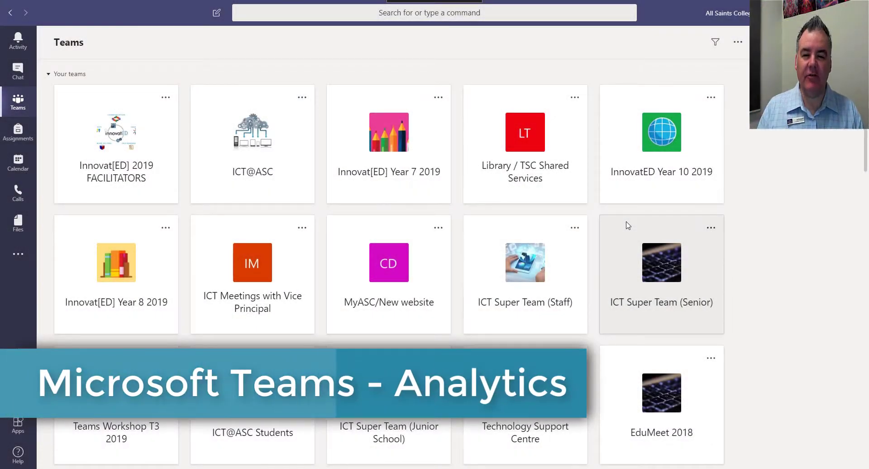
Open Manage team for the Innovat[ED] 2019 FACILITATORS team from its ••• menu.
{"action": "left_click", "coordinate": [116, 144]}
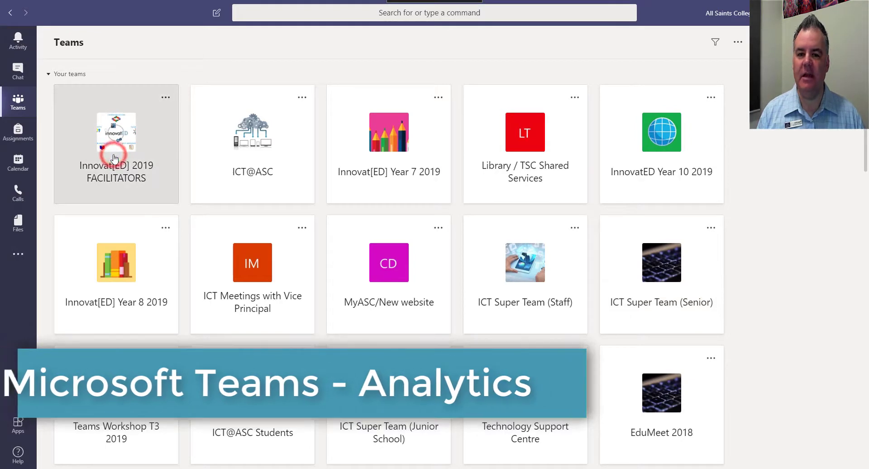
{"action": "left_click", "coordinate": [115, 144]}
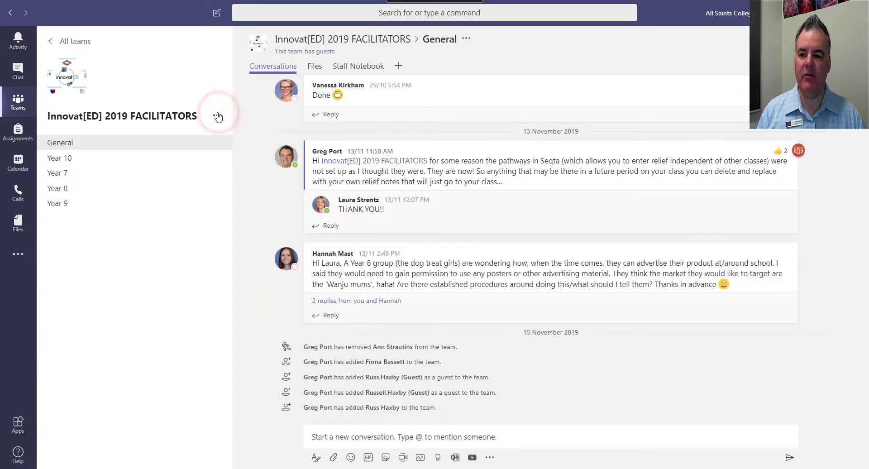
{"action": "left_click", "coordinate": [217, 116]}
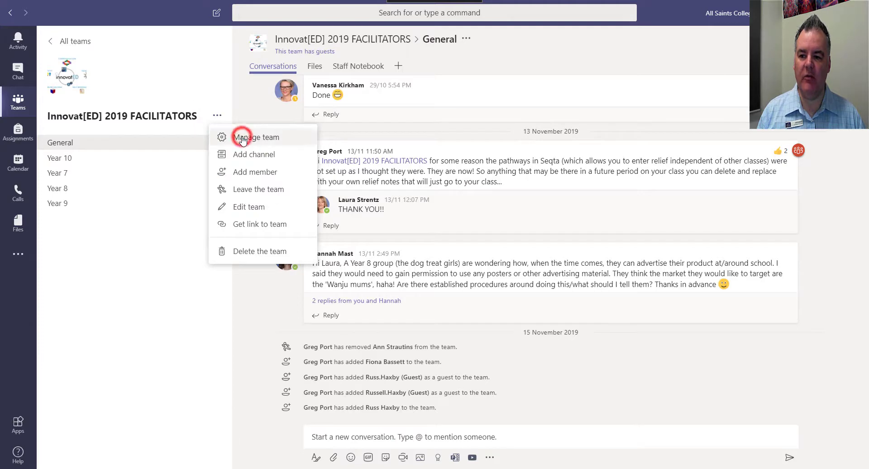
{"action": "left_click", "coordinate": [256, 136]}
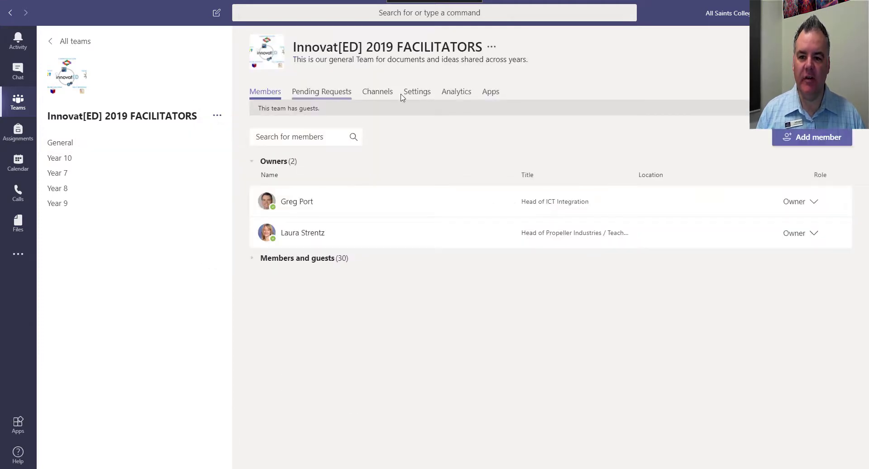
{"action": "mouse_move", "coordinate": [456, 92]}
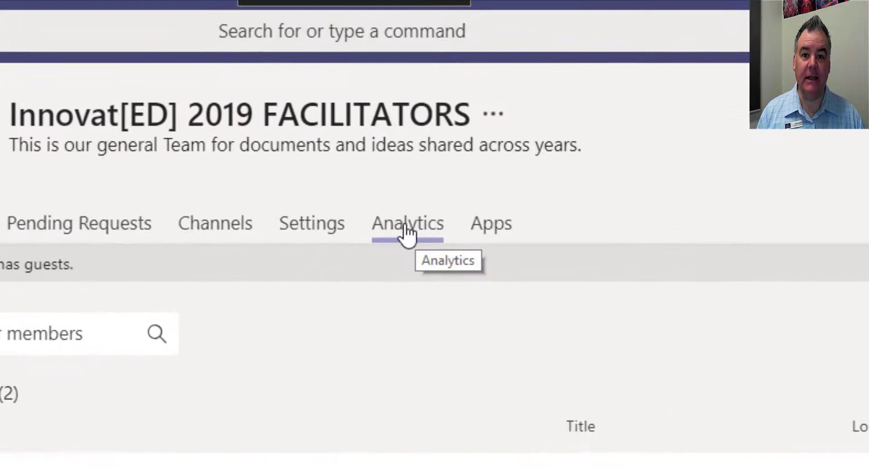
Show the Analytics tab for Last 28 Days: 32 users, 46 messages, 25 active.
{"action": "left_click", "coordinate": [407, 223]}
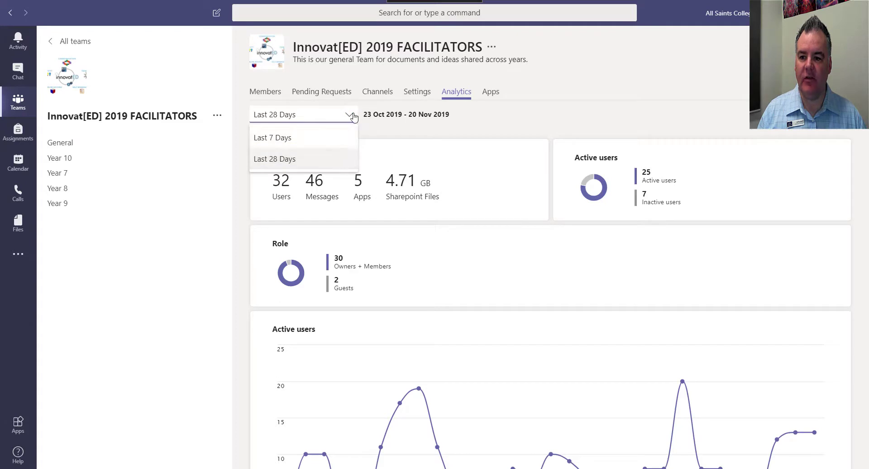
{"action": "left_click", "coordinate": [274, 159]}
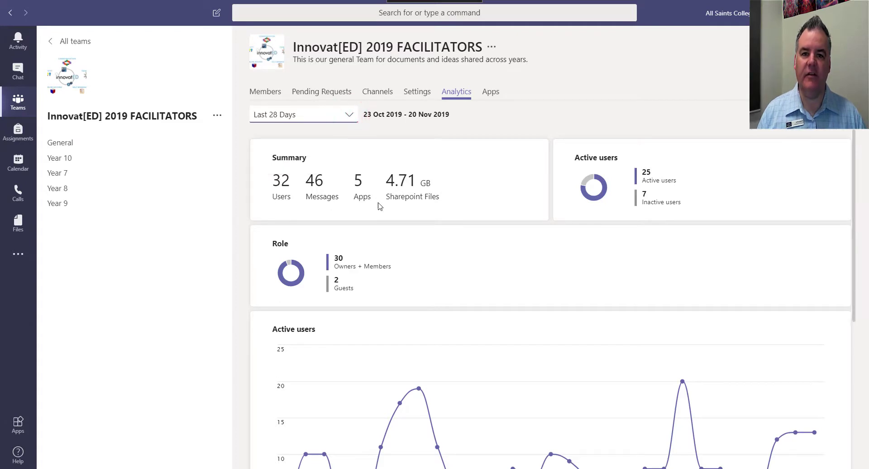
{"action": "mouse_move", "coordinate": [361, 193]}
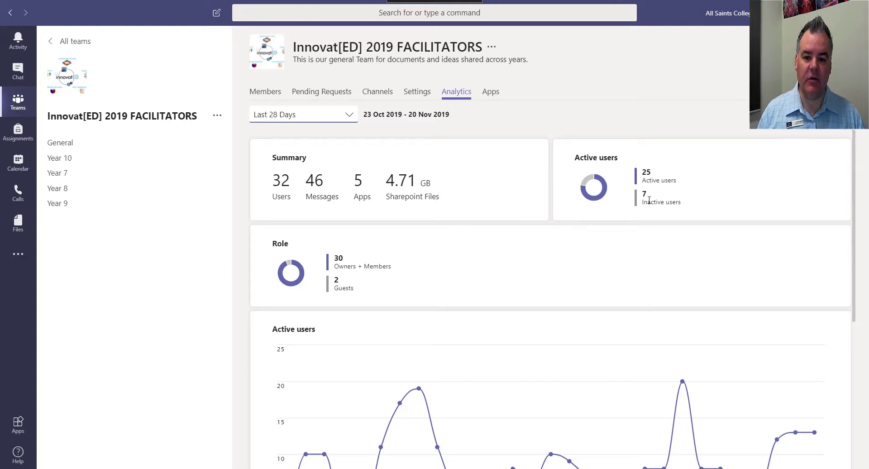
{"action": "scroll", "scroll_direction": "down", "scroll_amount": 3}
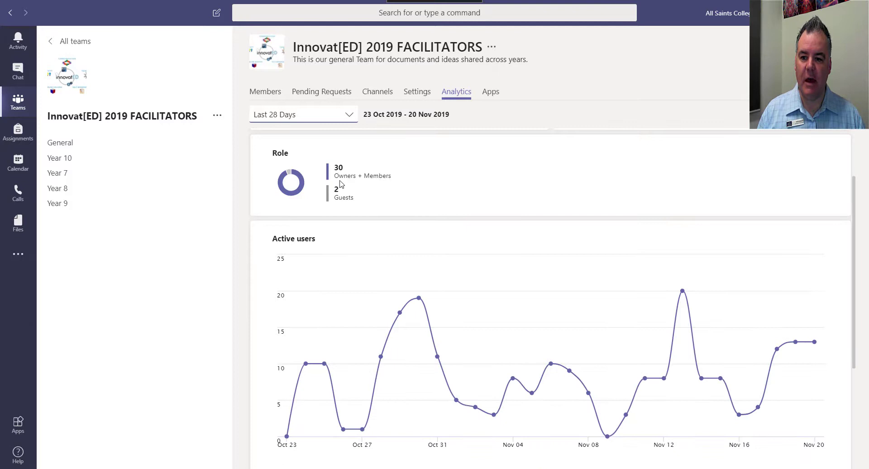
{"action": "scroll", "scroll_direction": "down", "scroll_amount": 3}
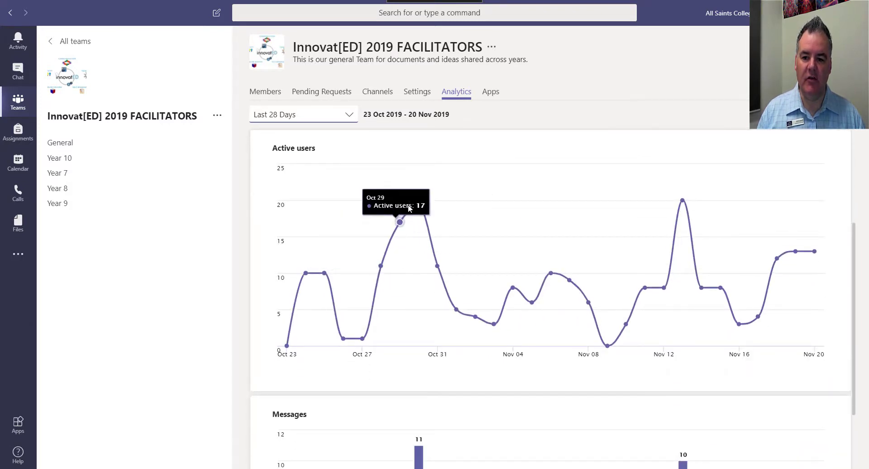
{"action": "mouse_move", "coordinate": [793, 251]}
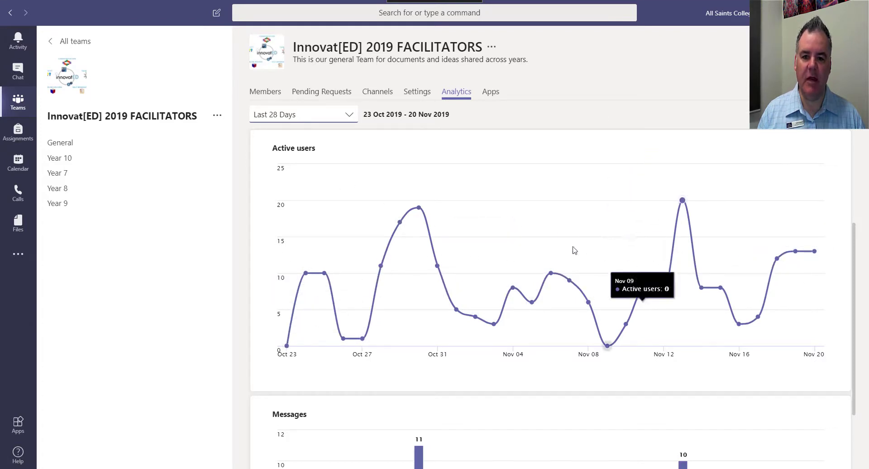
Review the Messages chart (10 on Nov 13, 2 on Nov 20), then open team options.
{"action": "scroll", "scroll_direction": "down", "scroll_amount": 3}
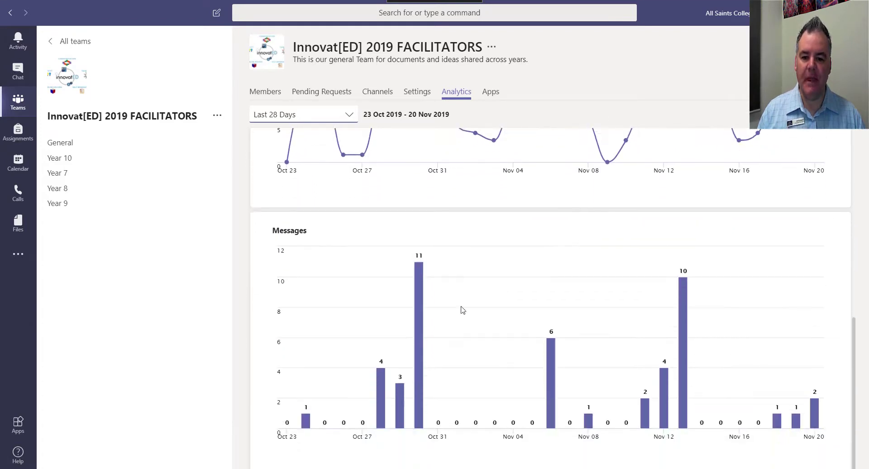
{"action": "mouse_move", "coordinate": [683, 318]}
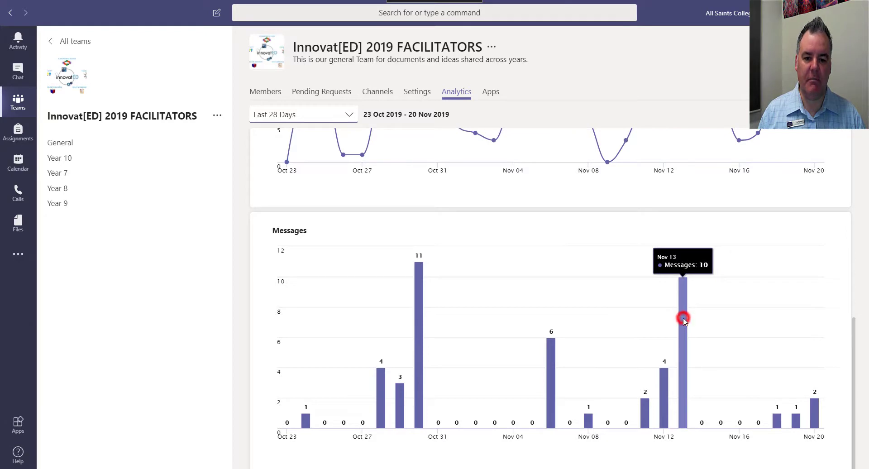
{"action": "mouse_move", "coordinate": [815, 404]}
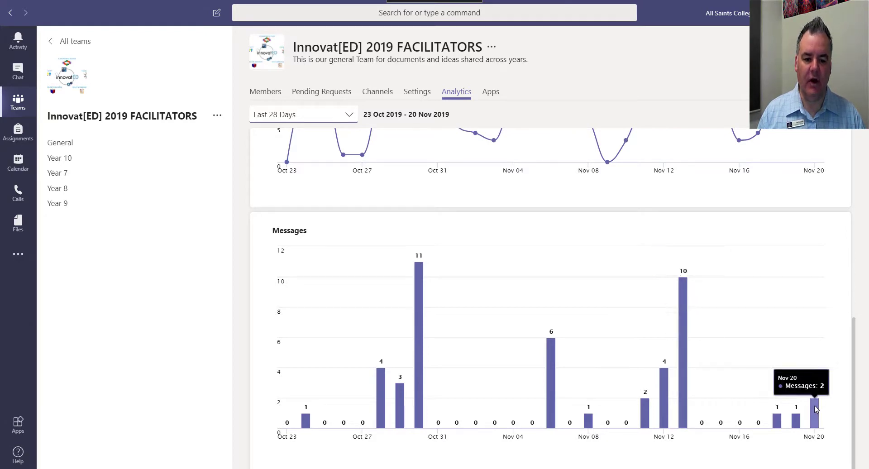
{"action": "scroll", "scroll_direction": "up", "scroll_amount": 3}
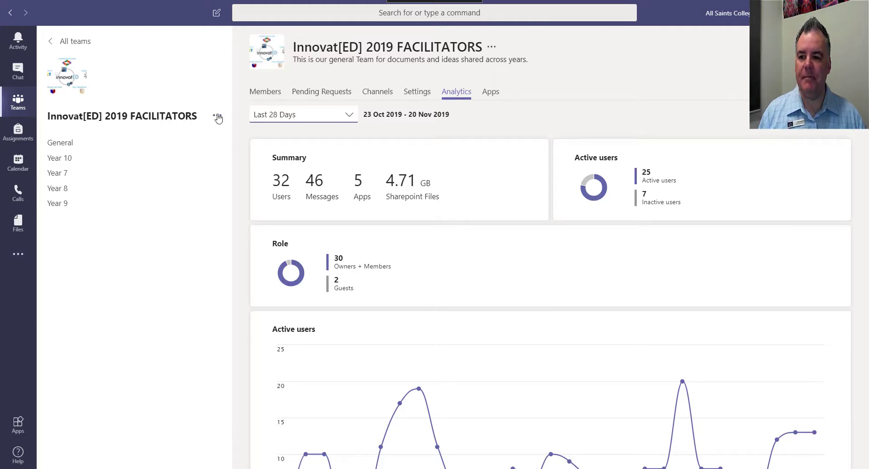
{"action": "left_click", "coordinate": [218, 115]}
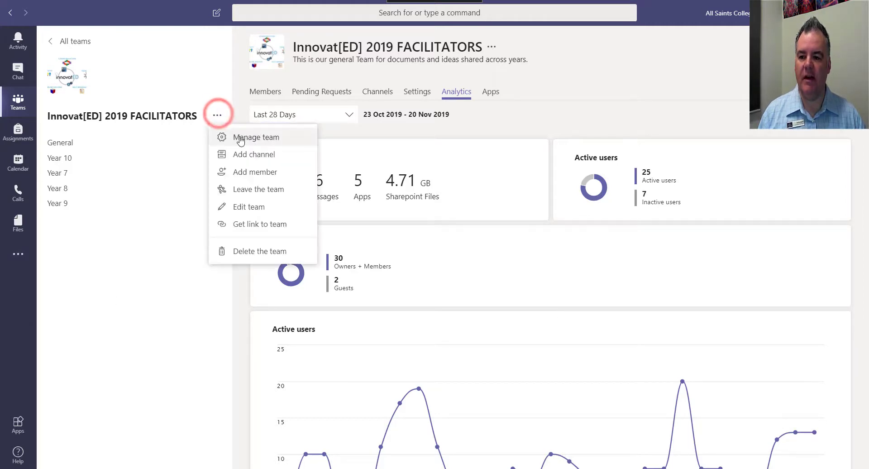